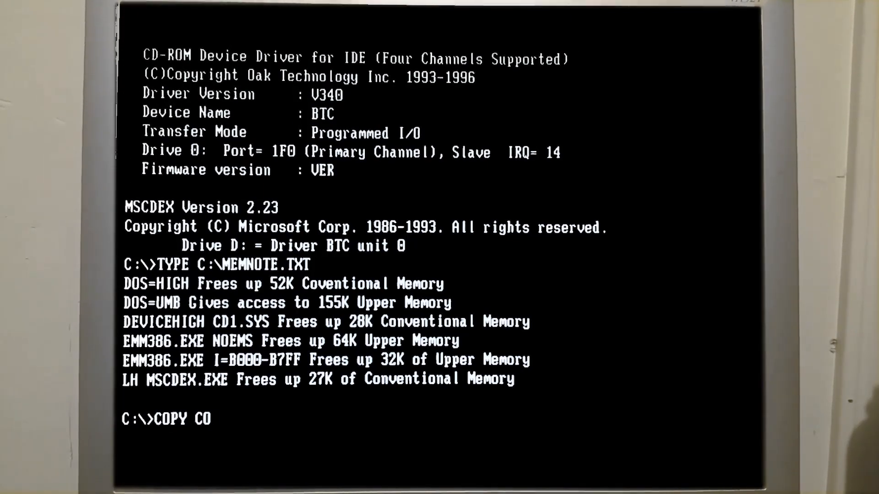
- Display C:\MEMNOTE.TXT to read the notes on DOS=HIGH, UMB, DEVICEHIGH, EMM386 and MSCDEX memory savings
type("N C:")
type("T")
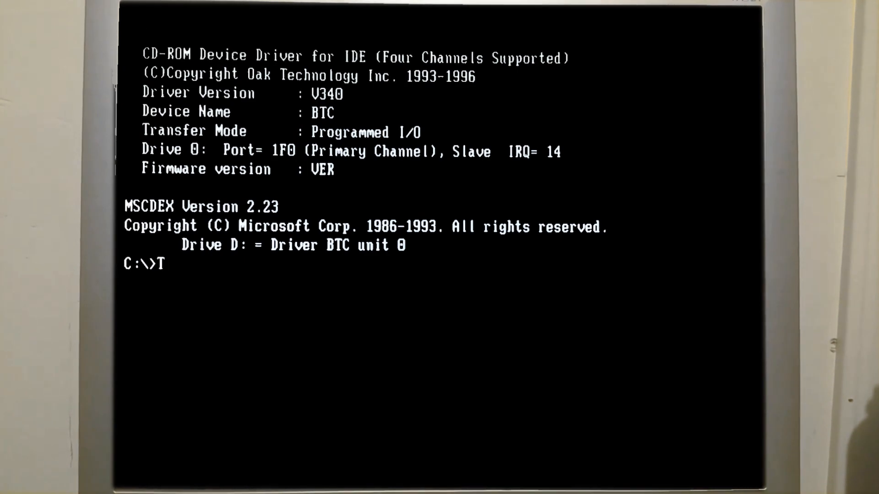
type("YPE")
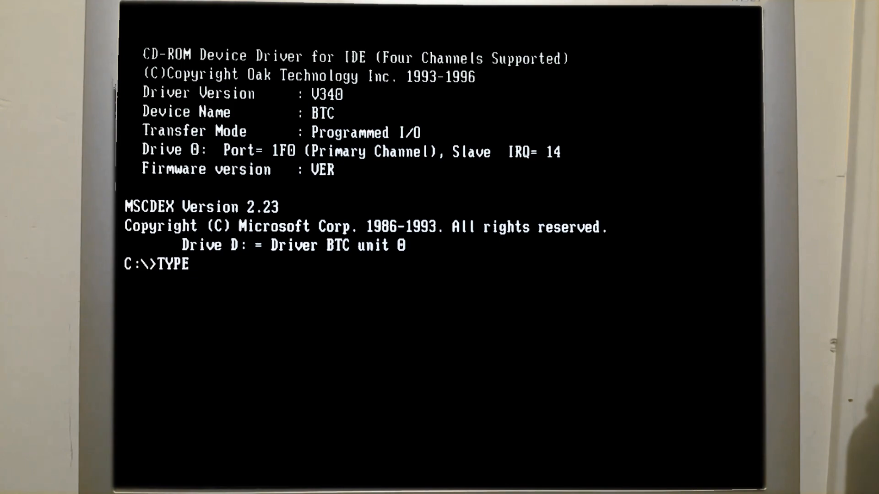
type("C:")
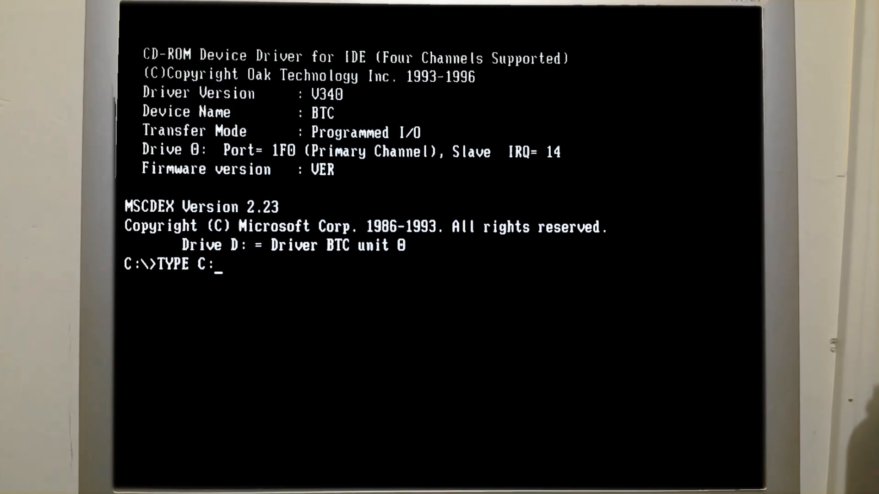
type("\\MEMNO")
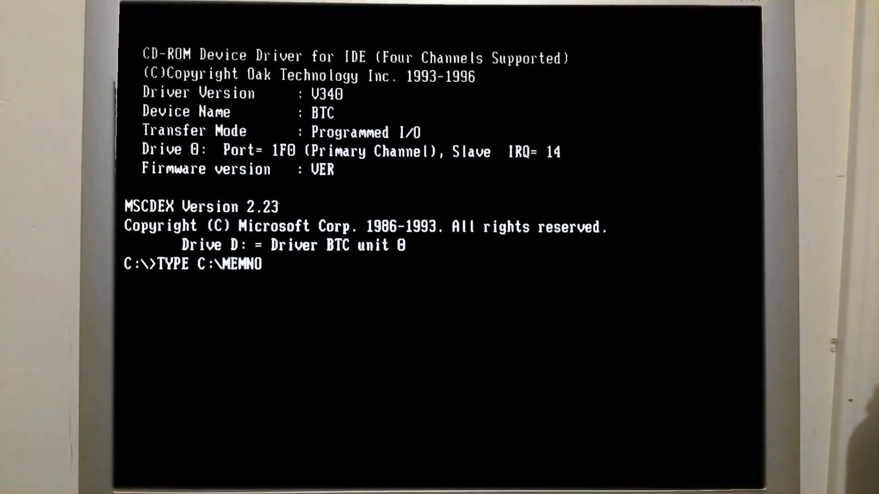
type("TE.TXT")
type("COPY")
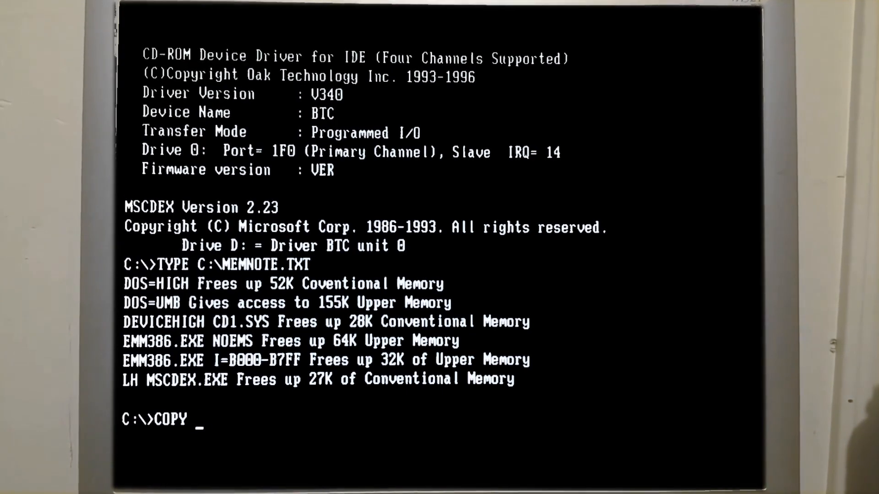
- Create C:FILE1.TXT with COPY CON containing the line 'This is our first file'
type("CON")
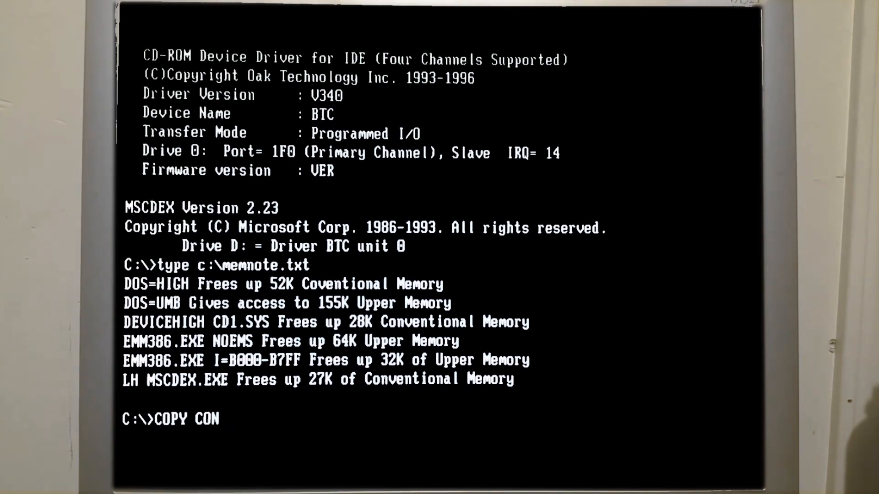
type("C:")
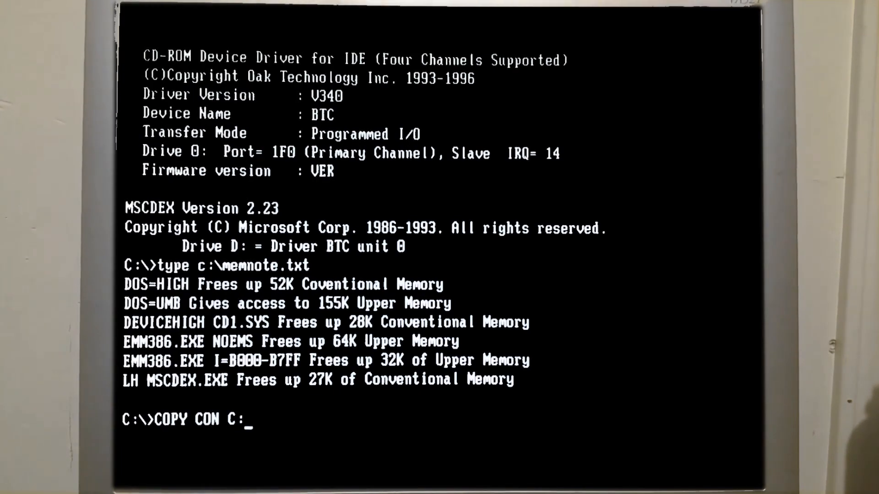
type("FILE1.TXT")
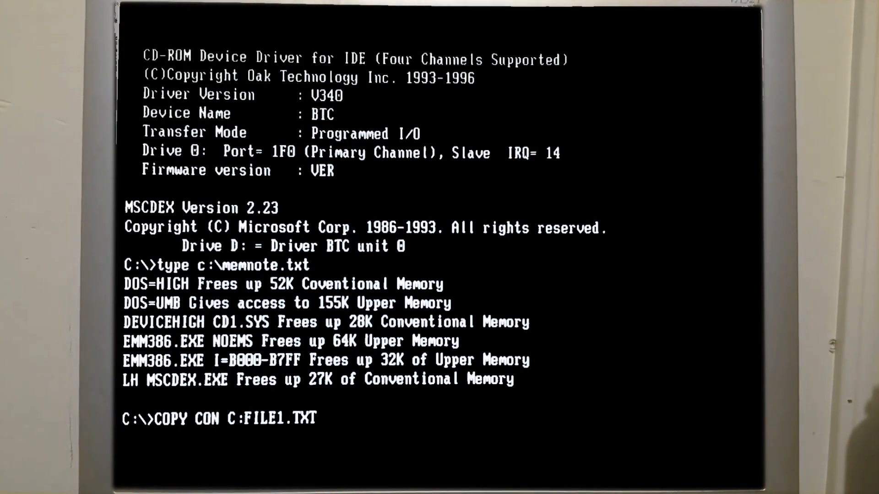
key("enter")
type("T")
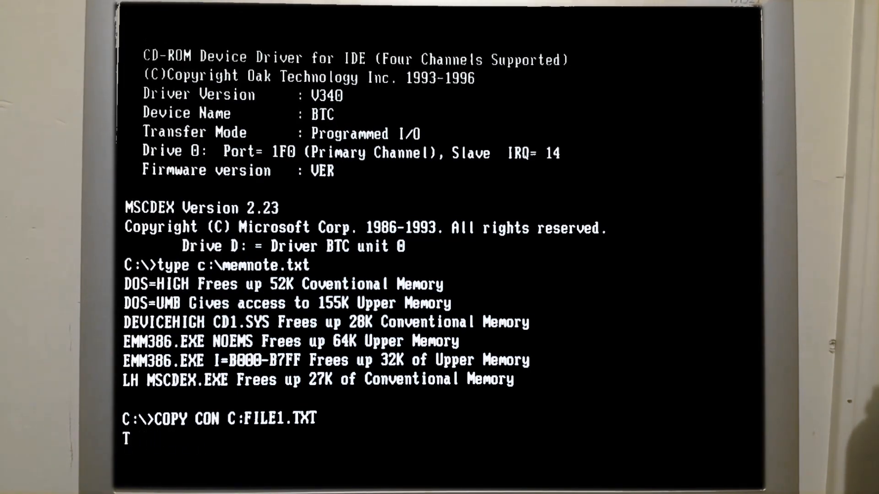
type("his is our")
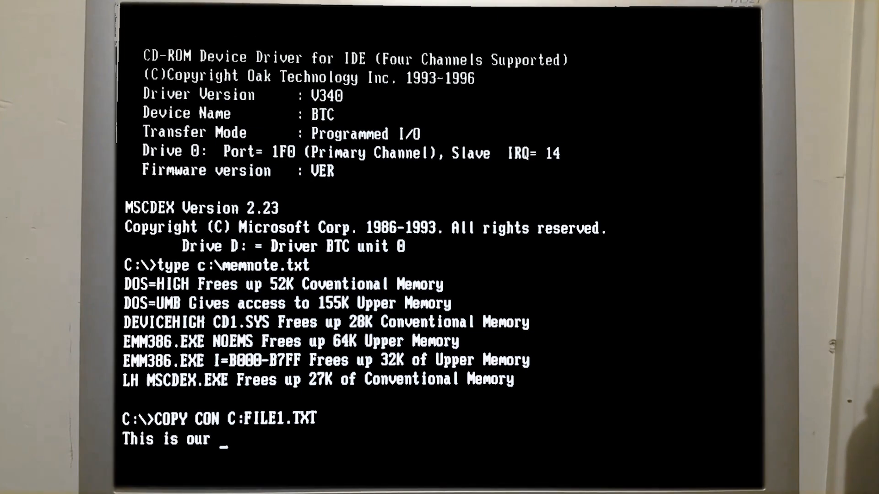
type("first file")
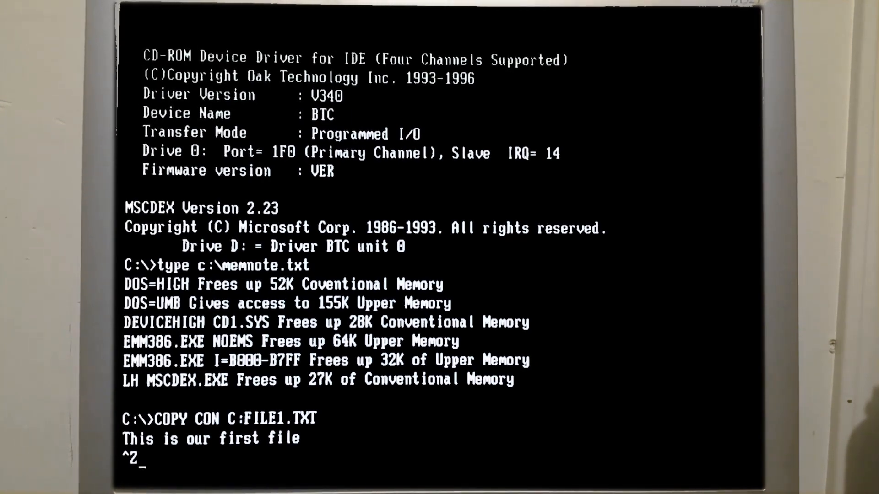
key("enter")
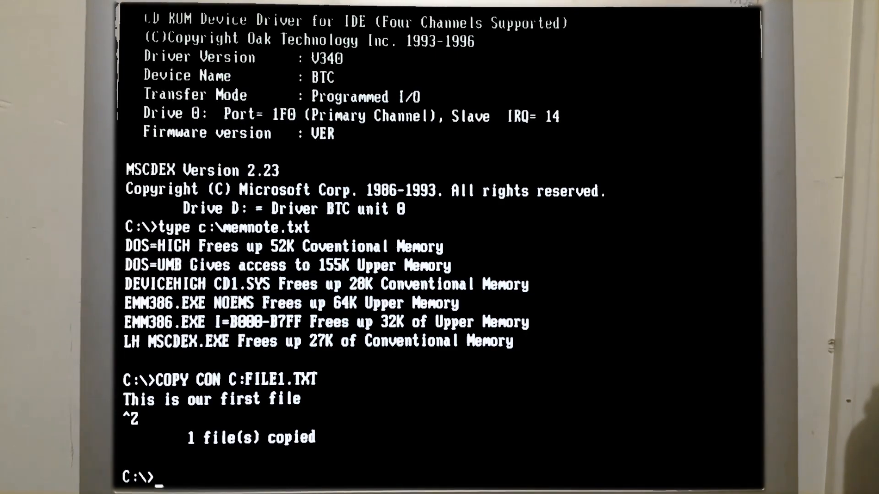
- List drive C to see FILE1.TXT at 24 bytes, then display its contents
type("dir")
type("ty")
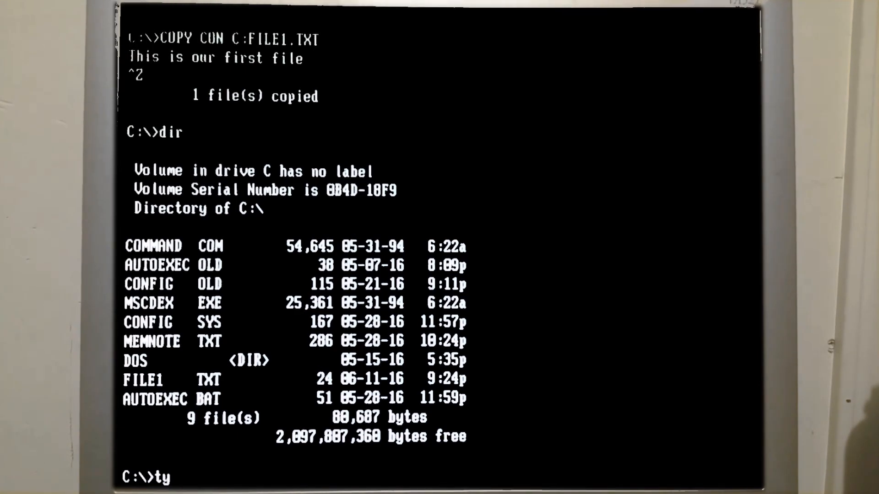
type("pe file")
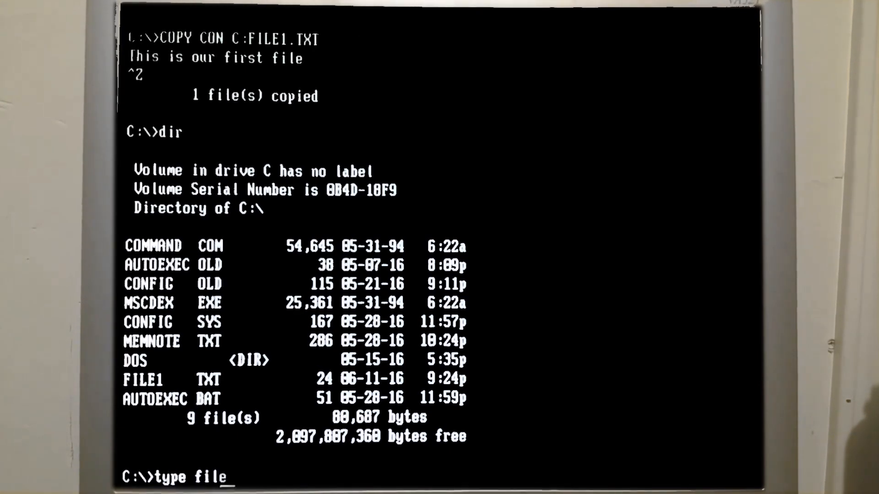
type("1.txt")
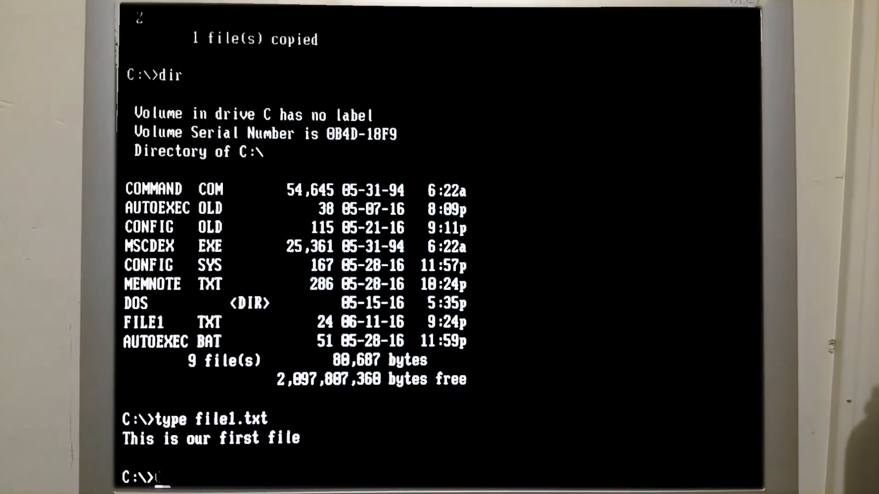
- Create C:FILE2.TXT with COPY CON containing the line 'This is a second fie'
type("COPY CON")
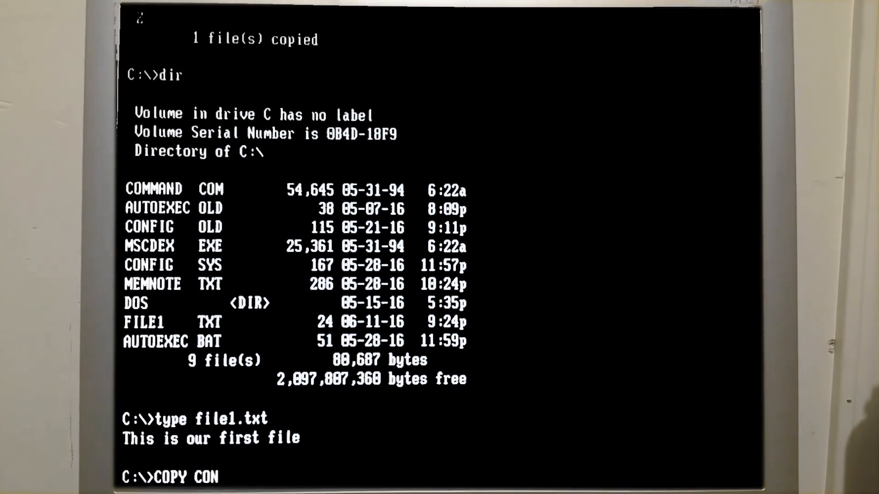
type("C:FILE2.TX")
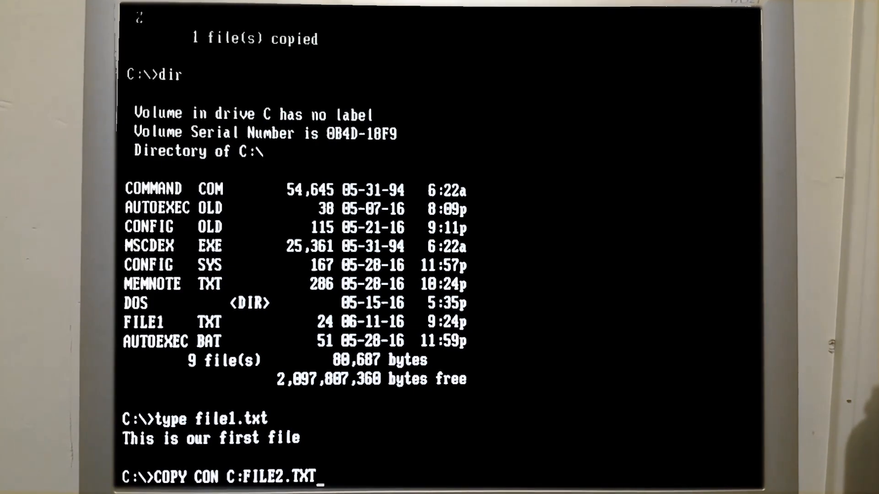
type("This is a second fie")
type("COPY")
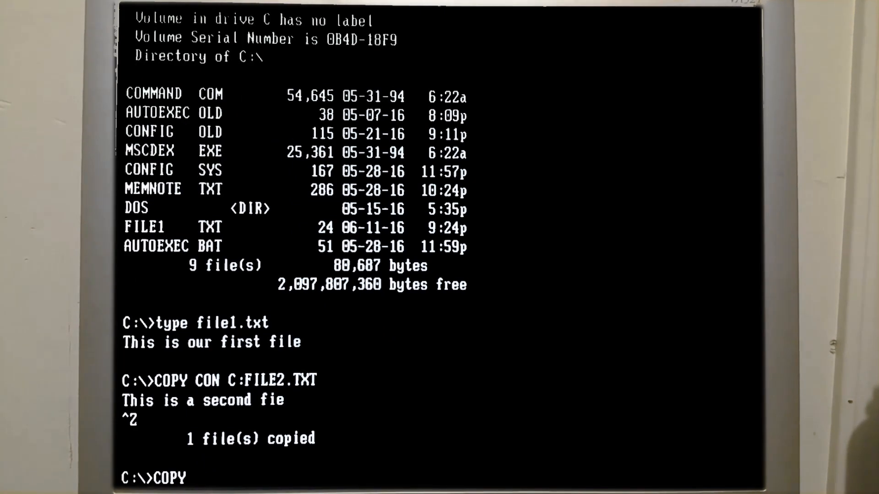
- Combine FILE1.TXT and FILE2.TXT into C:\FILE3.TXT and confirm it in the directory at 47 bytes
type("C:\\")
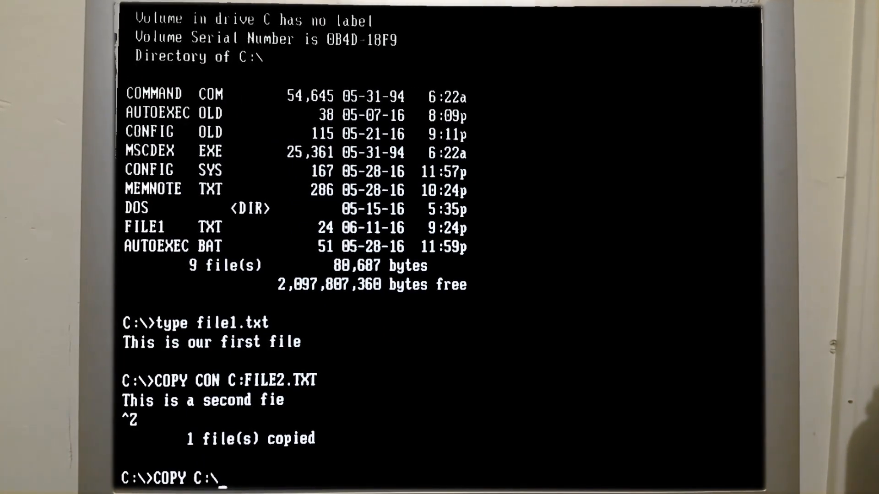
type("FILE1.T")
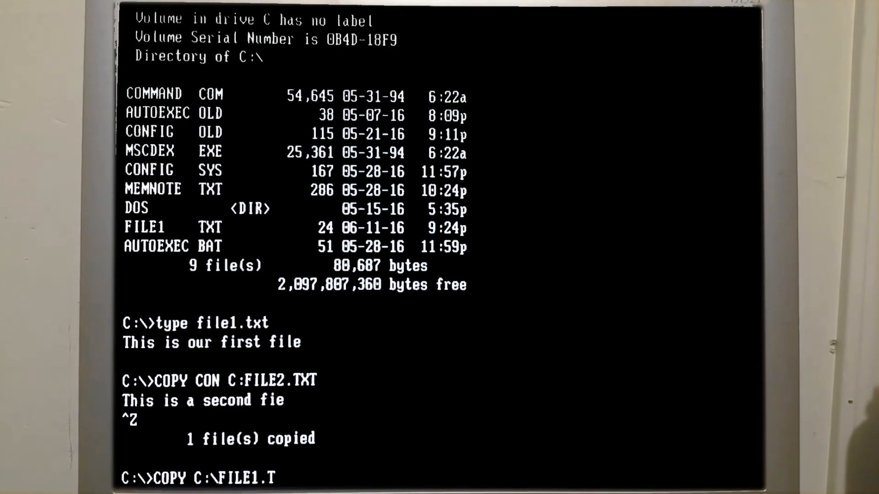
type("XT+FILE2")
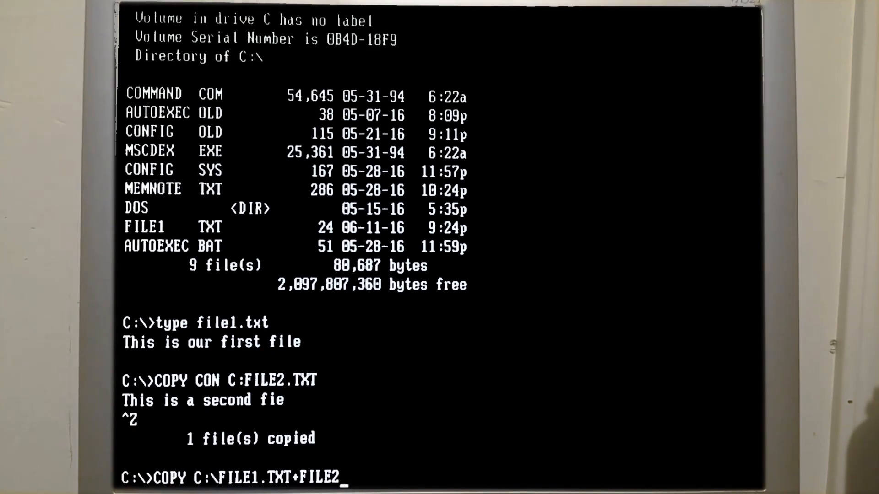
type(".TXT C:\\")
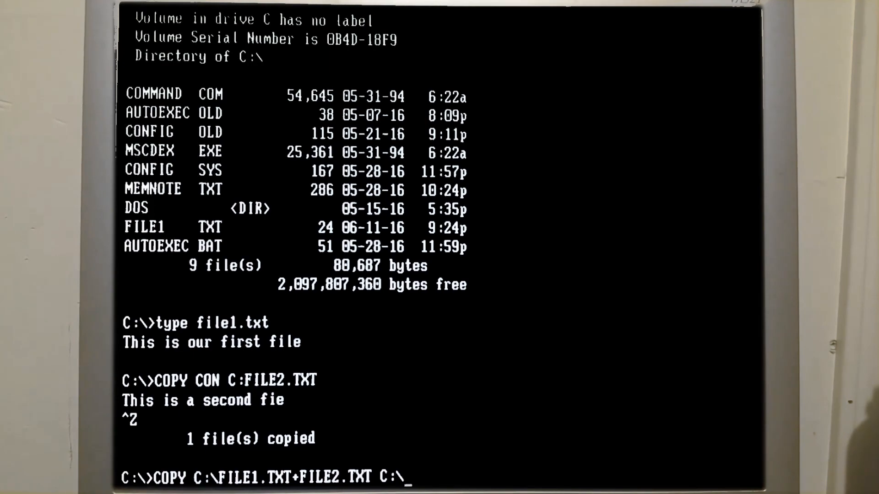
type("FILE")
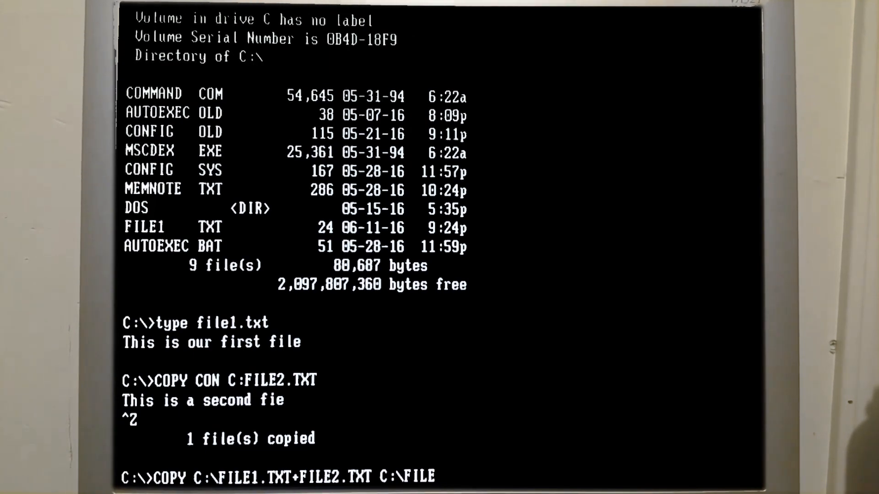
type("3.TXT")
type("DI")
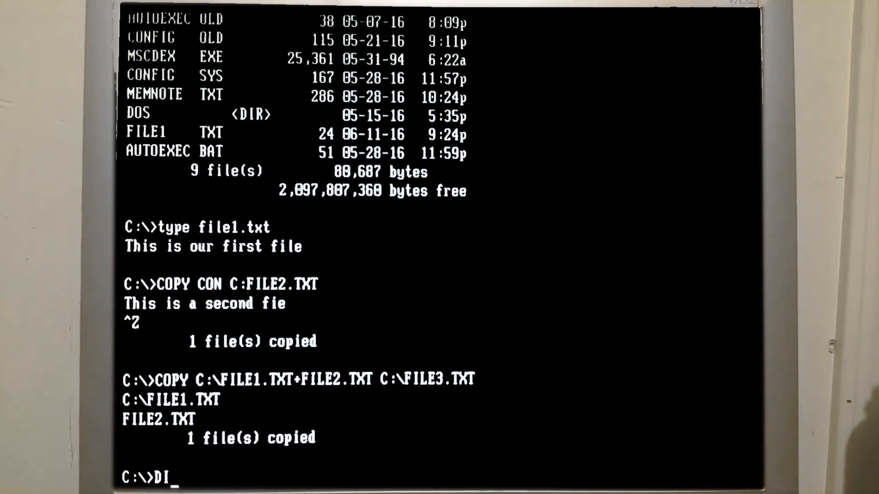
key("Enter")
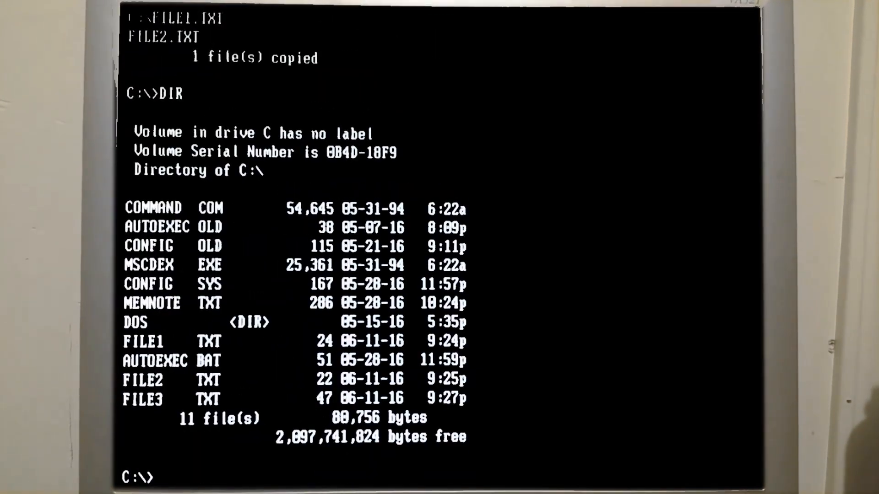
- Display FILE3.TXT, showing the lines from both source files
type("T")
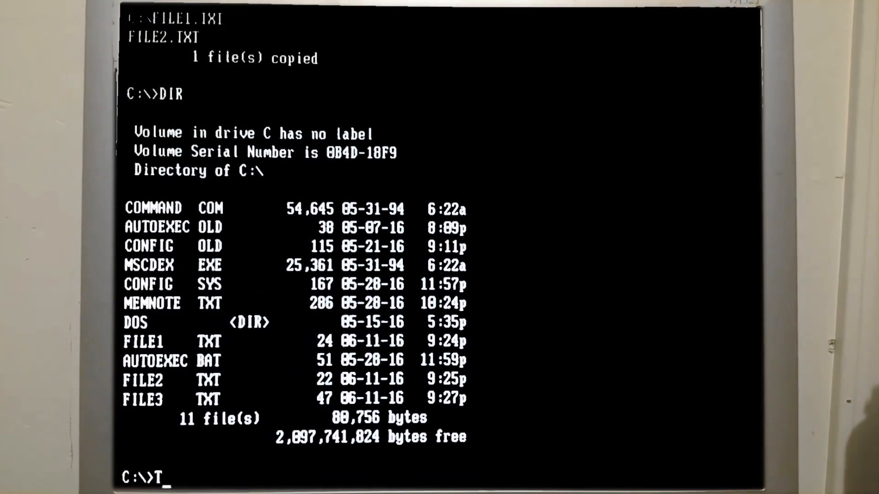
type("YPE C:\\")
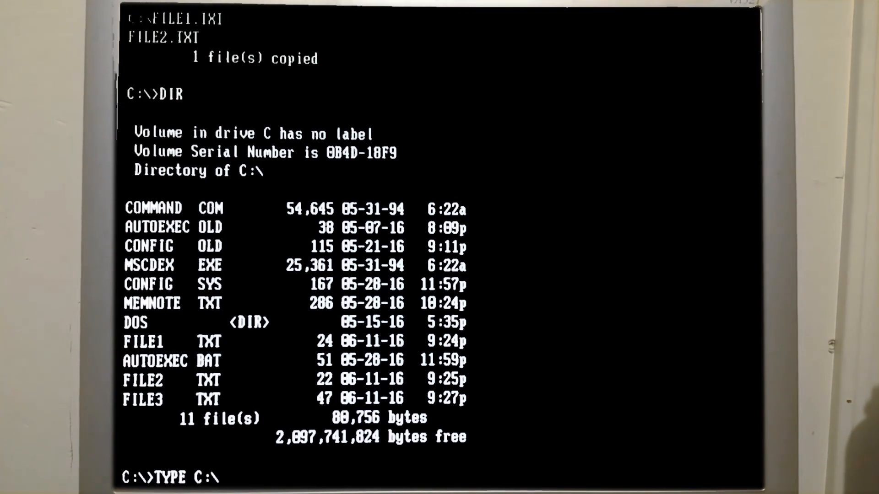
type("FILE3")
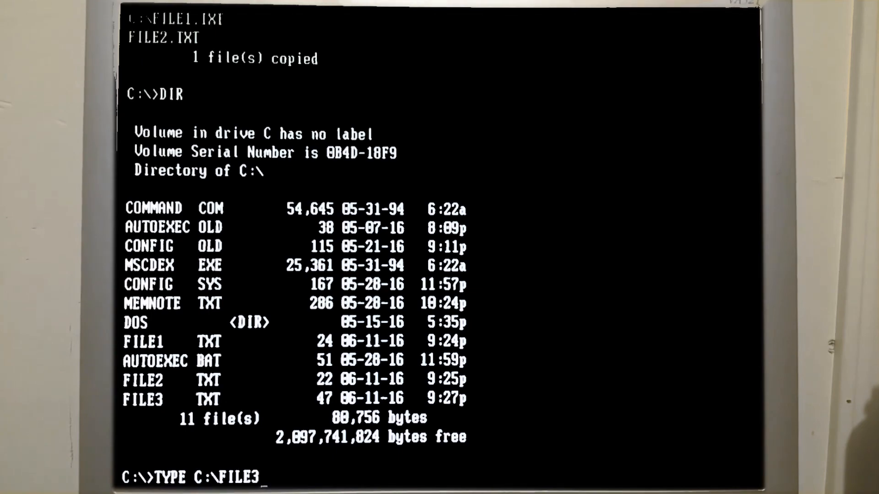
type(".TXT")
type("COP")
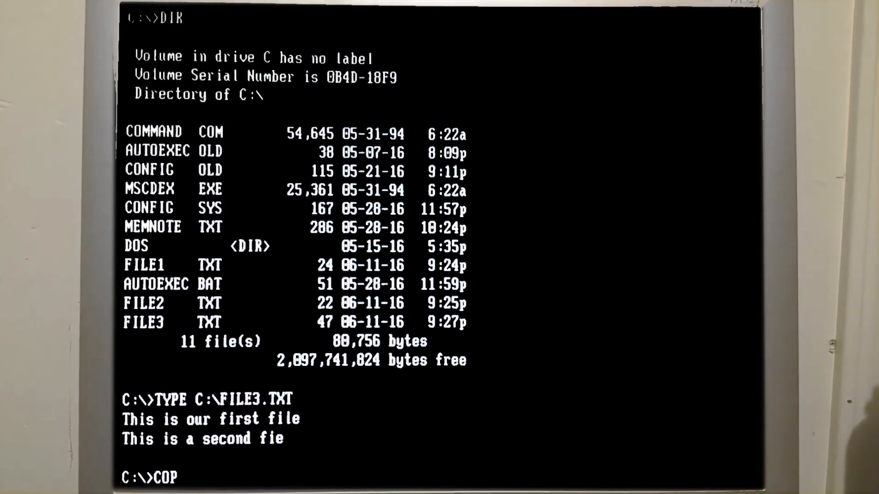
- Start appending console input to FILE3.TXT with COPY C:\FILE3.TXT+CON C:\FILE3.TXT
type("Y C\"")
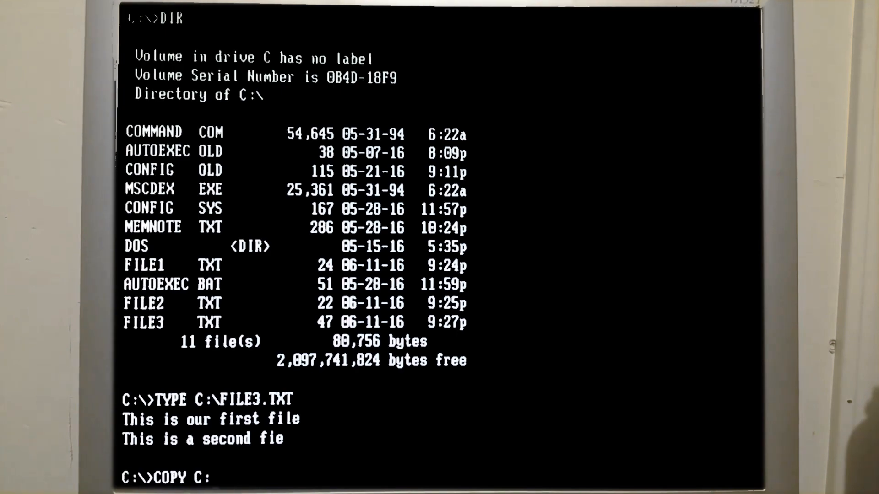
type("\\")
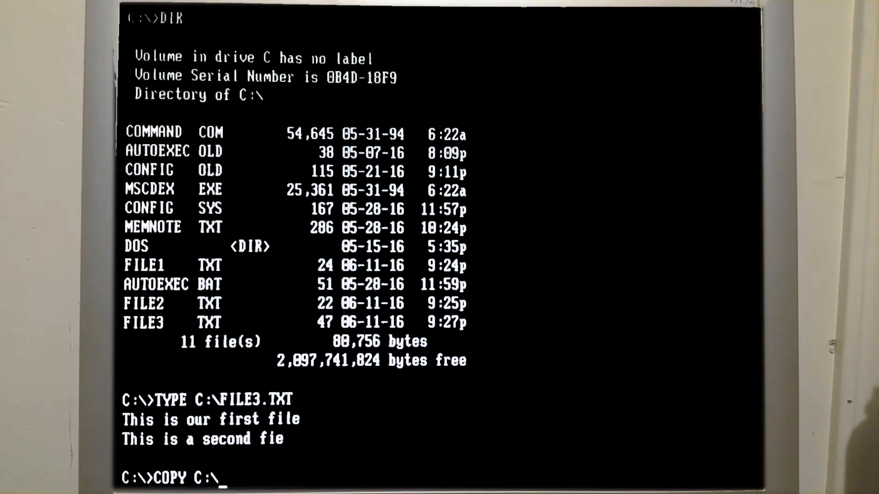
type("FILE3")
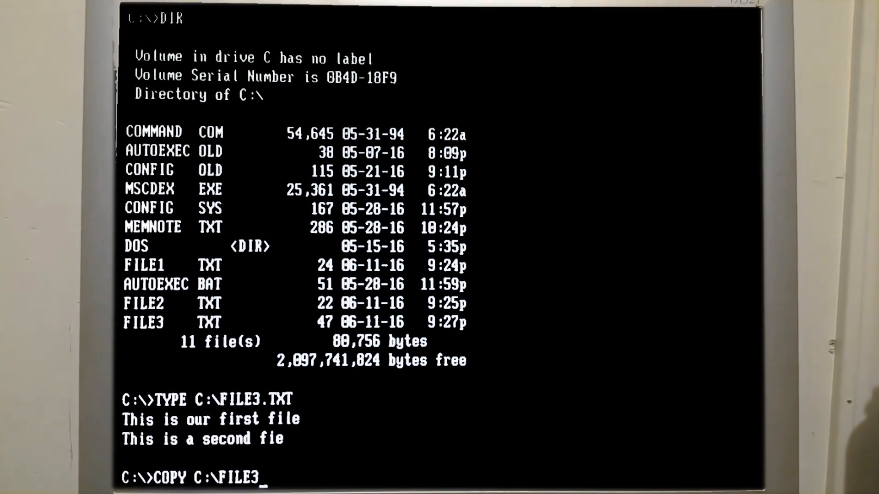
type(".TXT+")
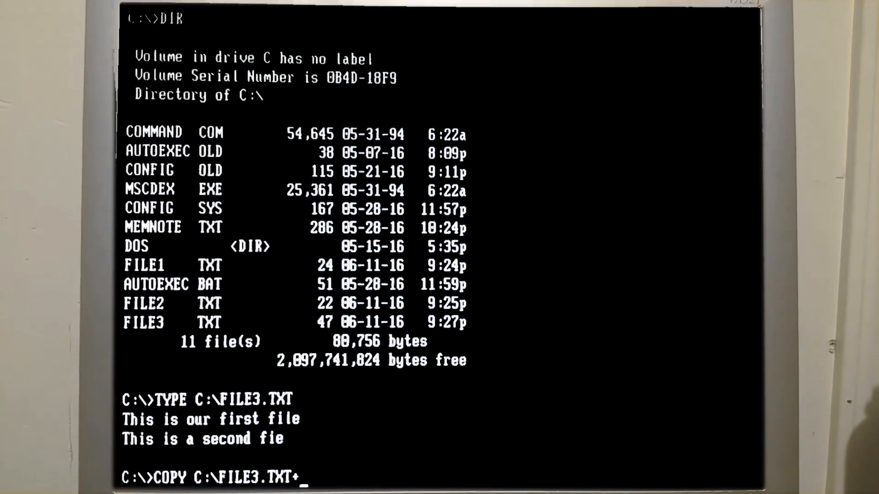
type("CON")
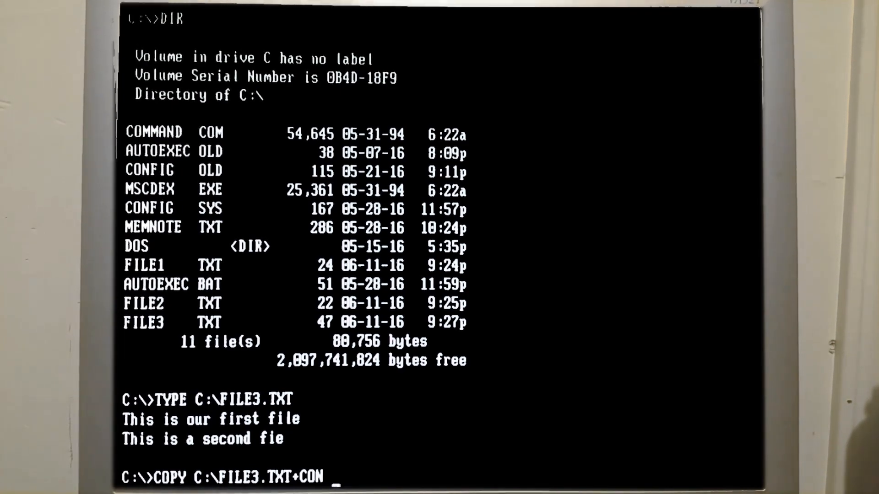
type("C:\\FILE")
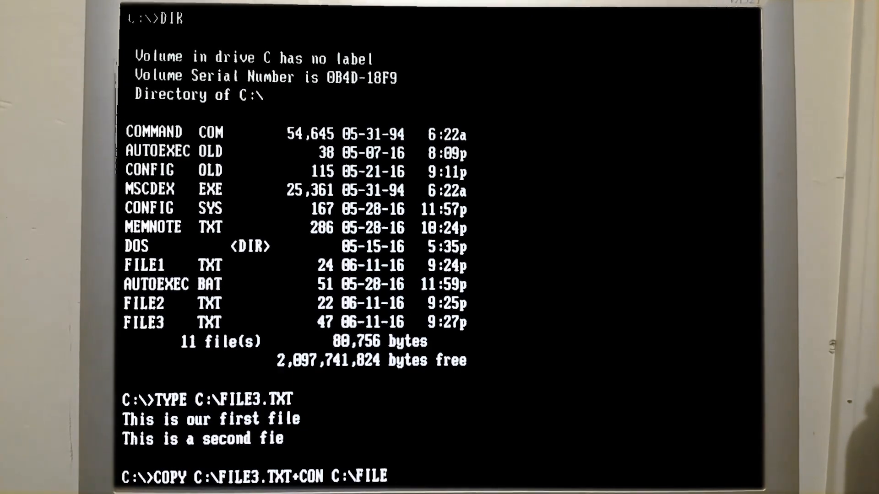
type("3.TXT")
type("Y")
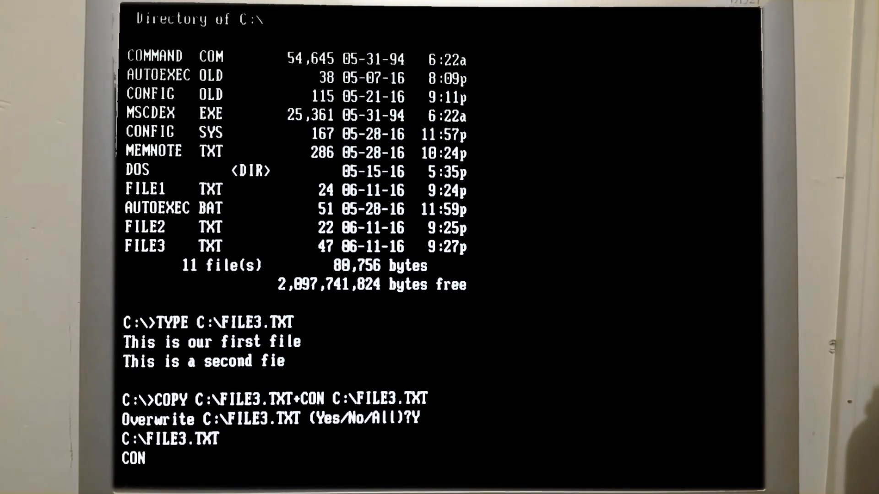
- Add the line 'A new line was added to this file' to FILE3.TXT
type("A new line w")
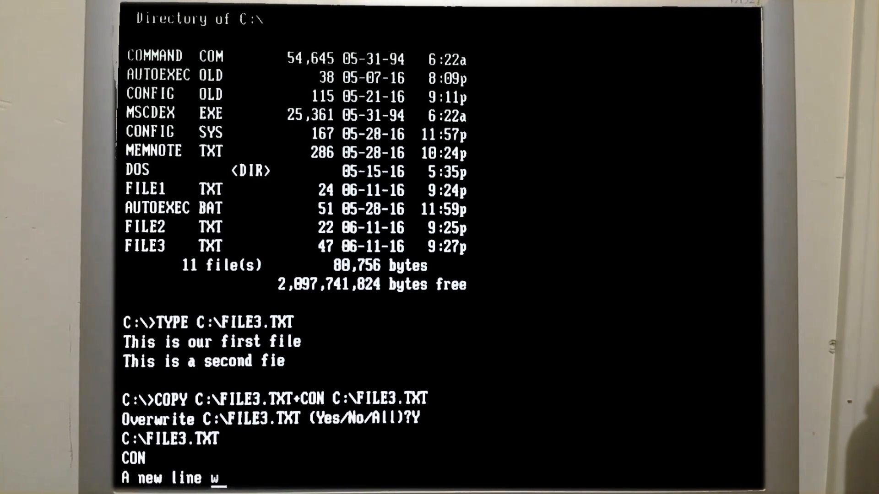
type("as added to")
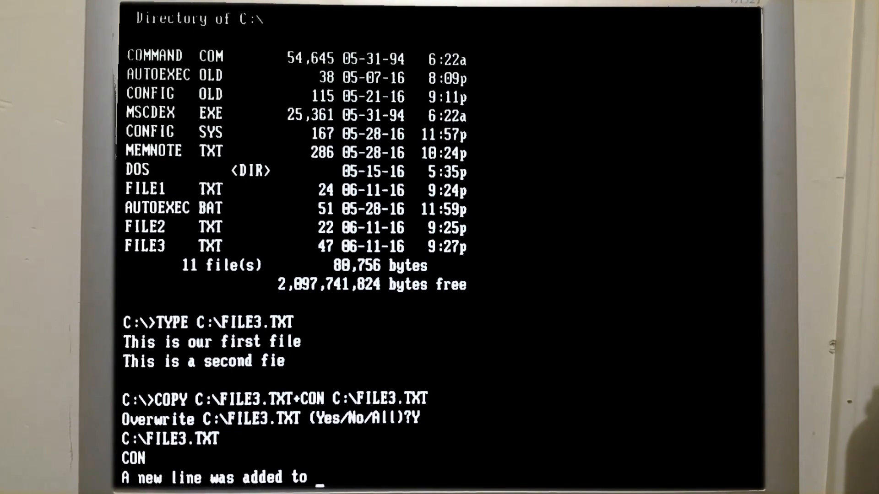
type("this file")
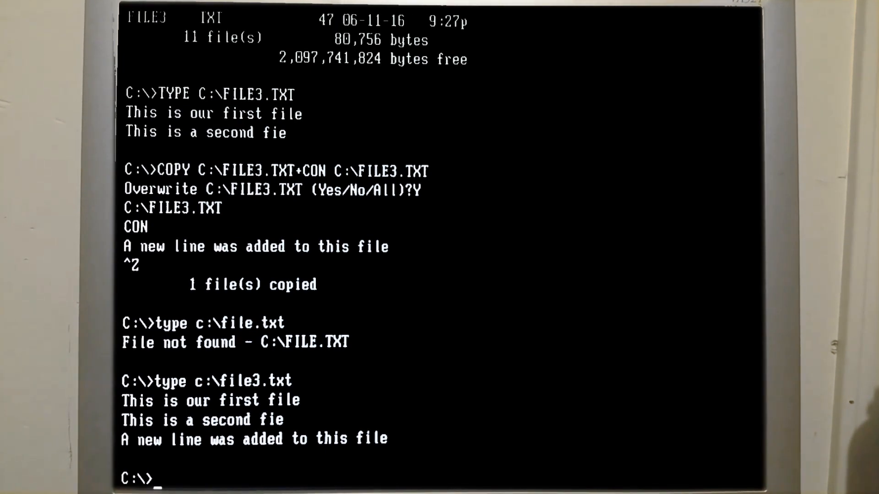
- Type the command SORT < c:\file3.txt at the prompt without running it
type("sort")
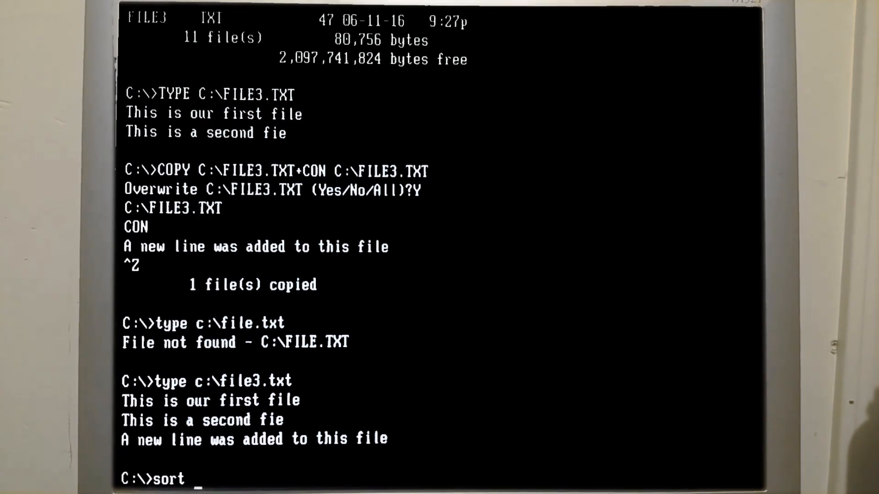
type("<")
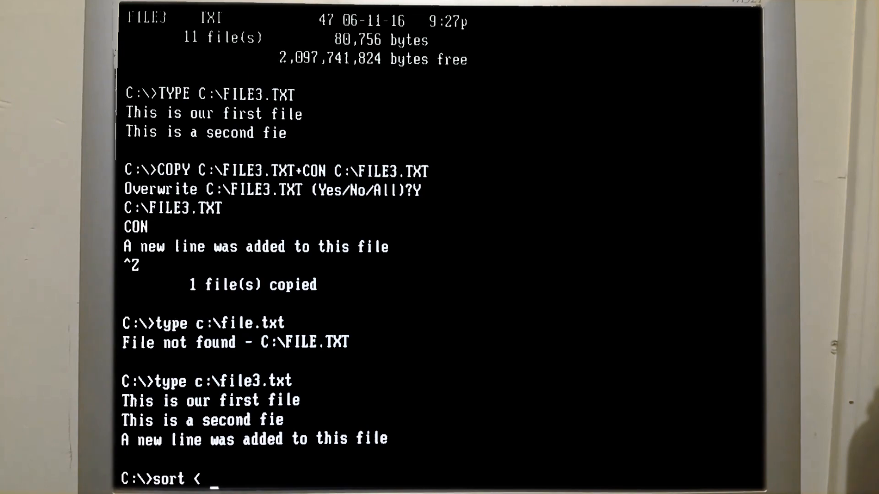
type("c:")
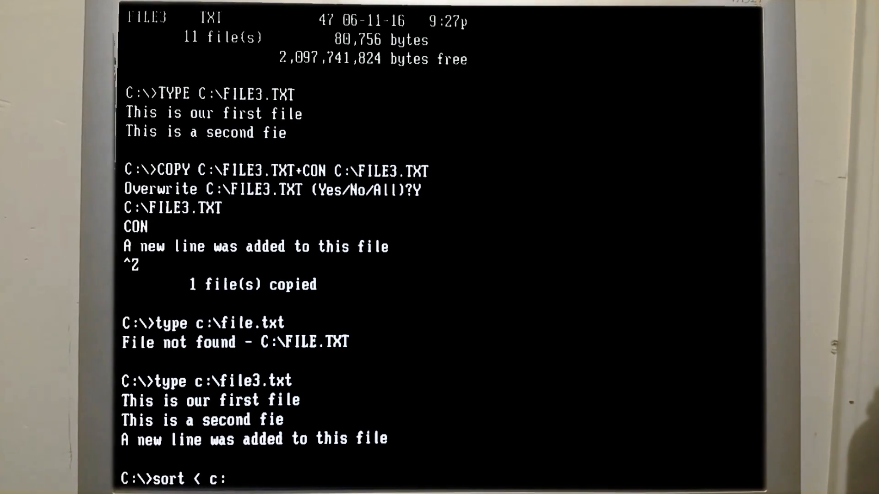
type("\\fil")
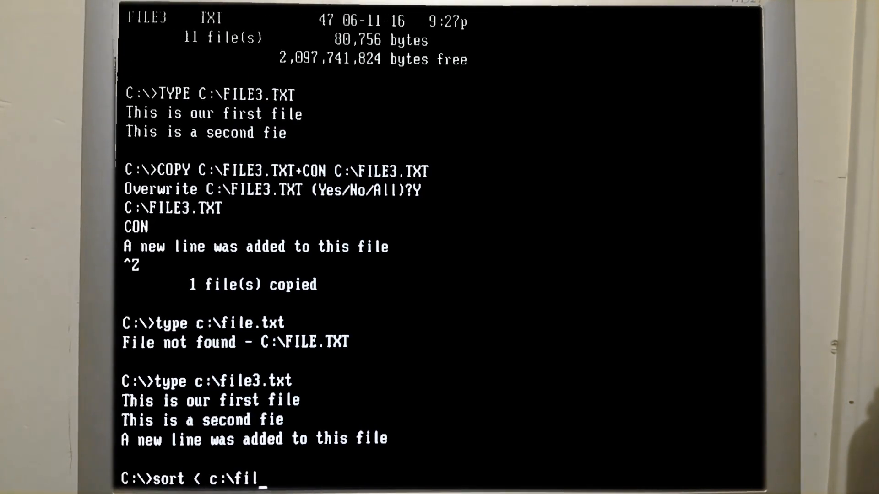
type("e3.txt")
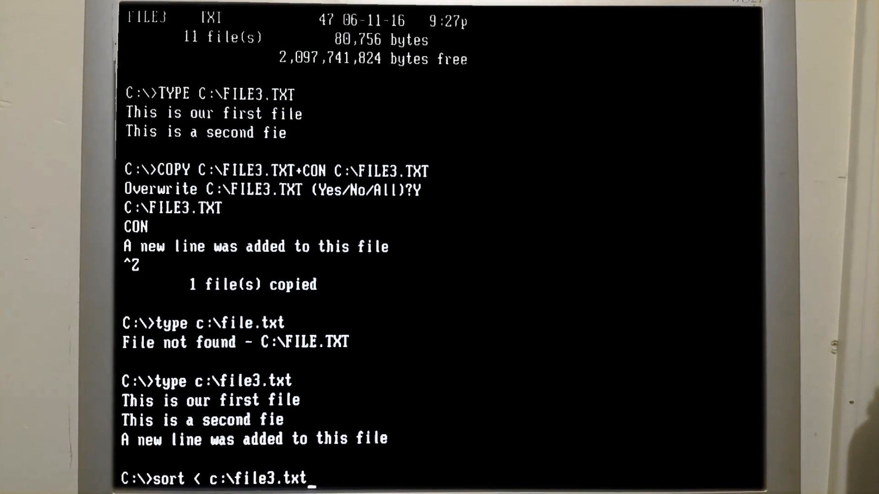